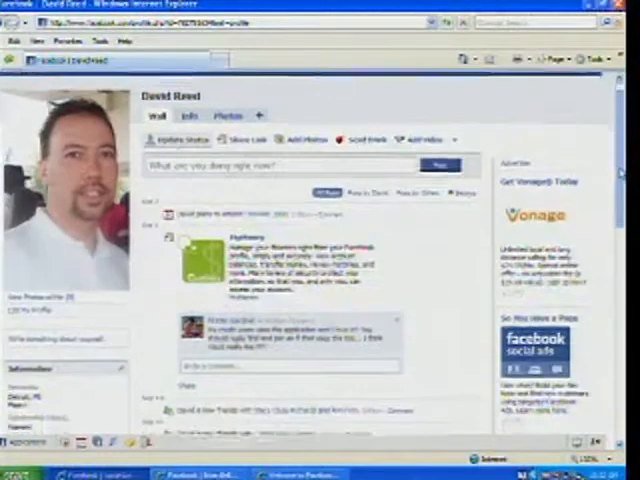
Scroll through the MyMoney app page's demo, reviews and discussion board.
{"action": "scroll", "scroll_direction": "down", "scroll_amount": 3}
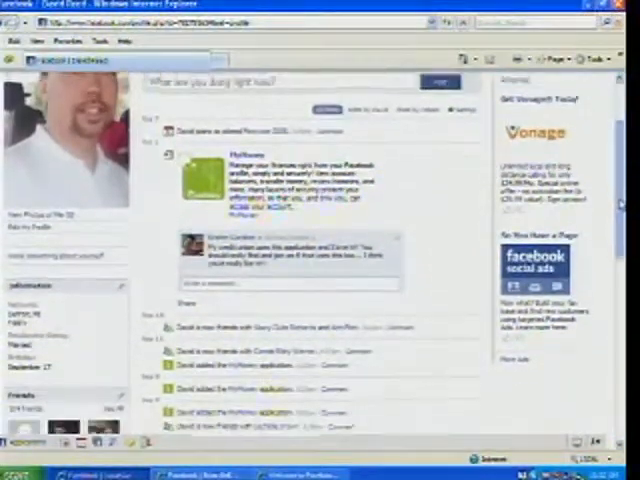
{"action": "scroll", "scroll_direction": "down", "scroll_amount": 3}
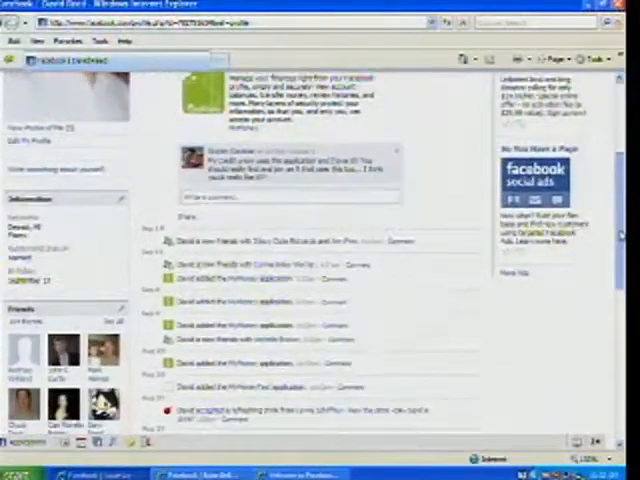
{"action": "scroll", "scroll_direction": "down", "scroll_amount": 3}
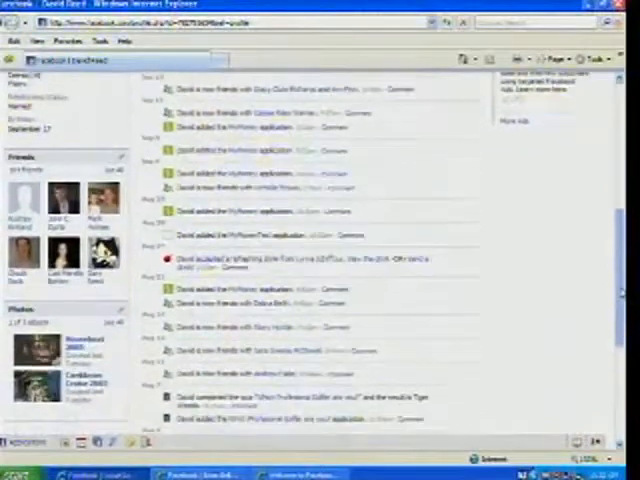
{"action": "scroll", "scroll_direction": "down", "scroll_amount": 3}
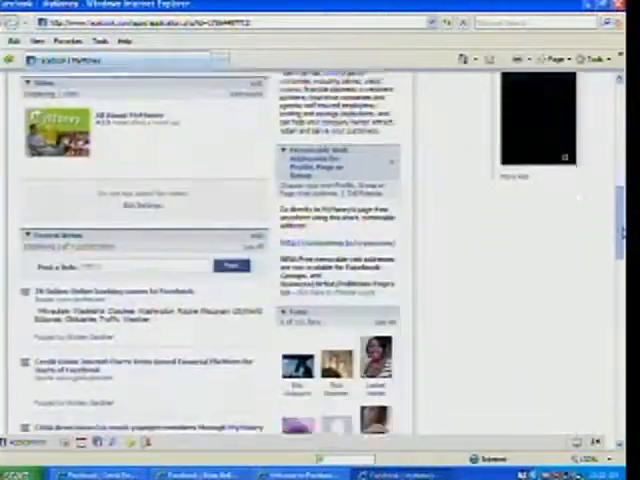
{"action": "scroll", "scroll_direction": "down", "scroll_amount": 3}
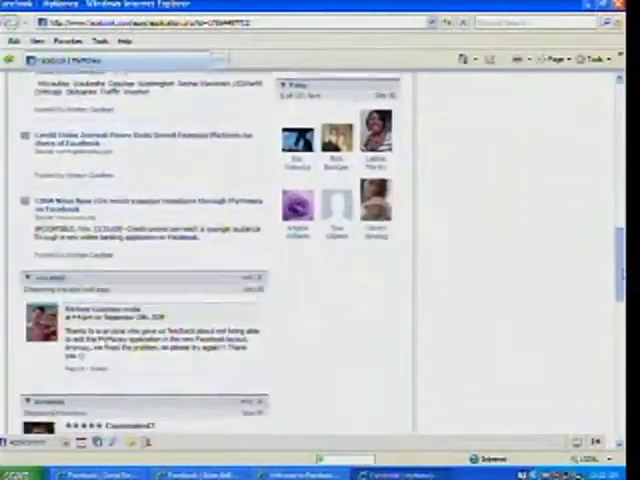
{"action": "scroll", "scroll_direction": "down", "scroll_amount": 3}
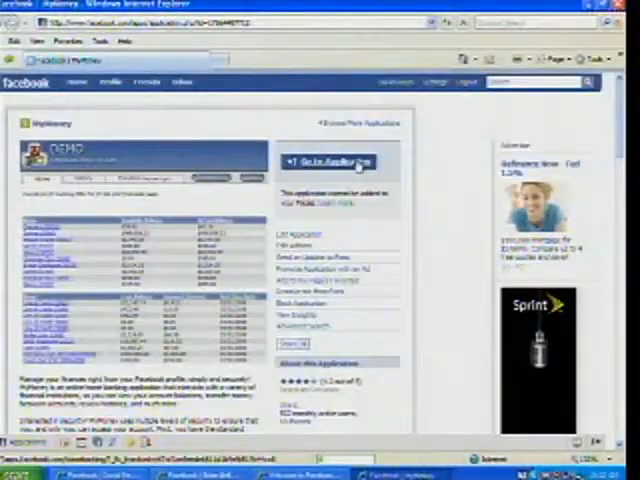
Go to the MyMoney application and allow it access to the profile.
{"action": "left_click", "coordinate": [333, 161]}
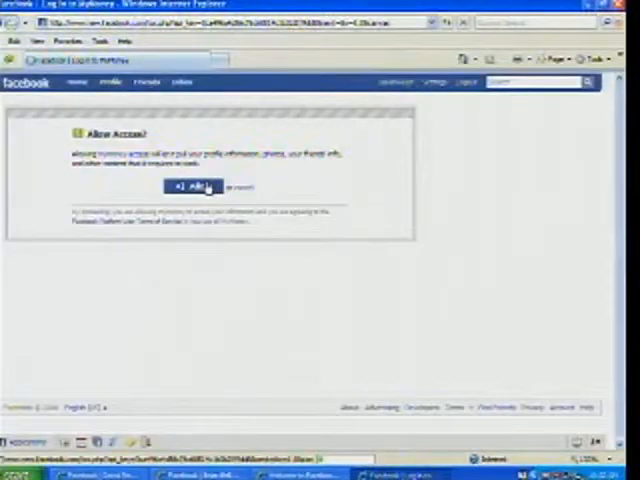
{"action": "left_click", "coordinate": [190, 187]}
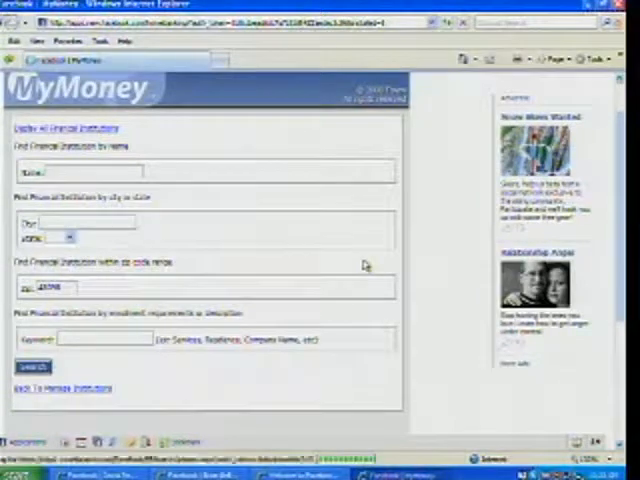
Search credit unions near zip 48307 and open Christian Financial Credit Union's details.
{"action": "left_click", "coordinate": [33, 363]}
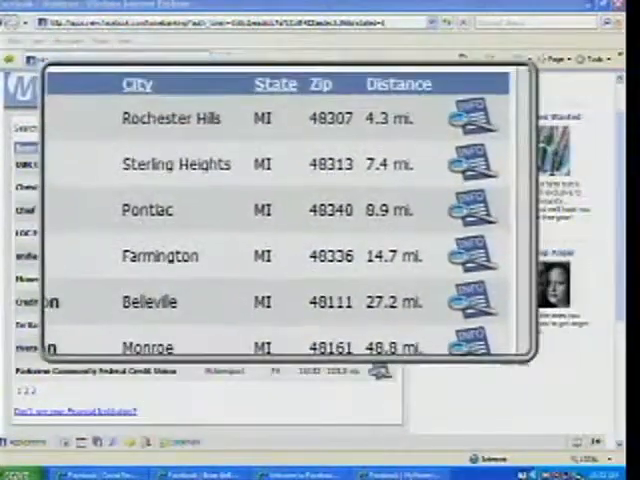
{"action": "scroll", "scroll_direction": "down", "scroll_amount": 3}
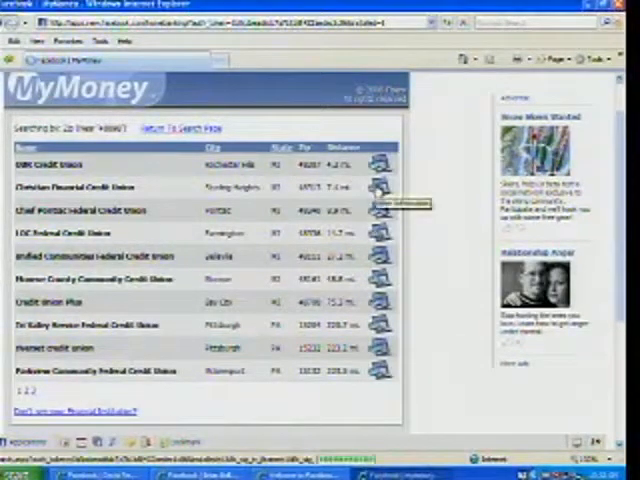
{"action": "left_click", "coordinate": [68, 187]}
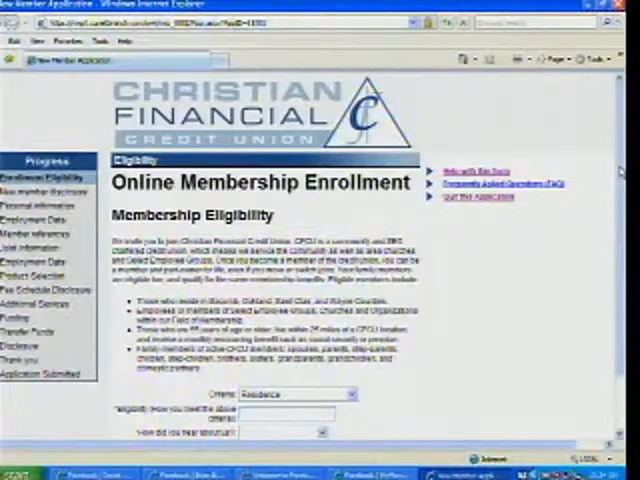
Scroll through Christian Financial's Membership Eligibility requirements.
{"action": "scroll", "scroll_direction": "down", "scroll_amount": 3}
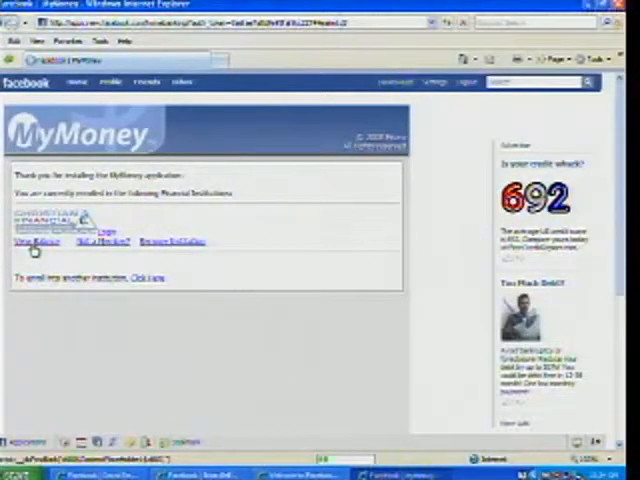
View the balance of the Christian Financial account.
{"action": "left_click", "coordinate": [35, 242]}
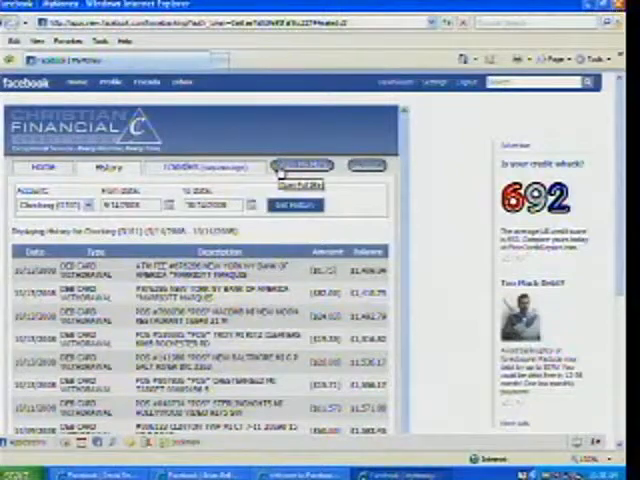
Scroll through the Checking account's debit card transaction history.
{"action": "scroll", "scroll_direction": "down", "scroll_amount": 3}
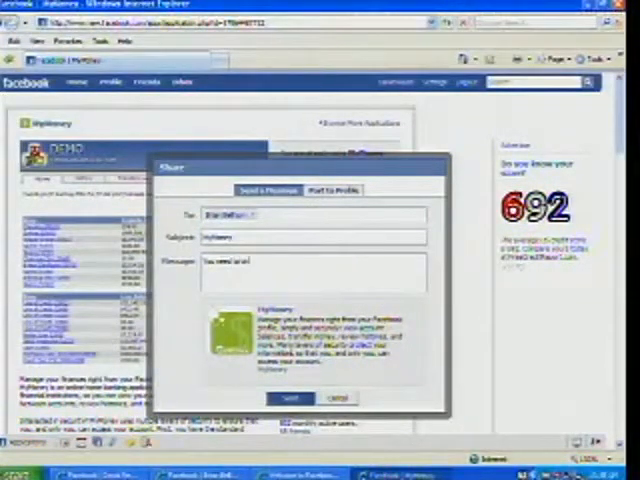
Write the share message 'check this out' to a friend.
{"action": "type", "text": "check this out"}
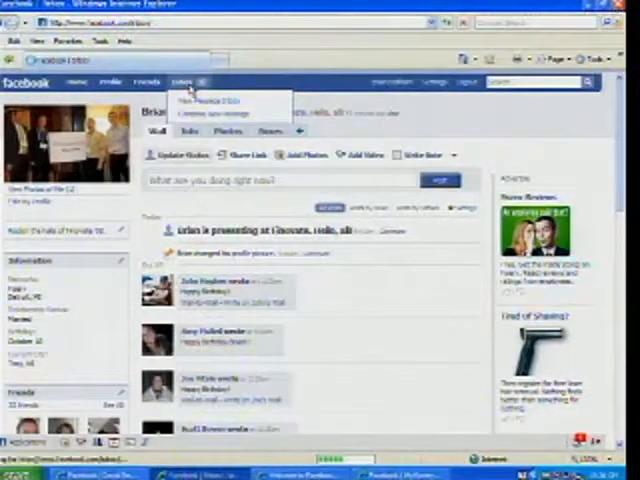
Go to the profile and scroll down to the MyMoney box and wall story.
{"action": "left_click", "coordinate": [185, 82]}
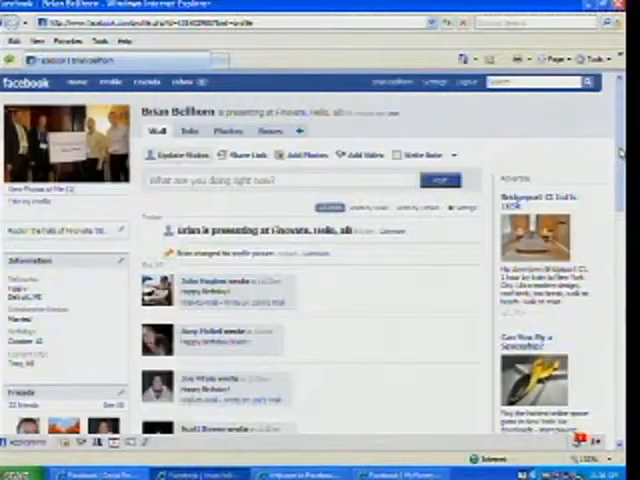
{"action": "scroll", "scroll_direction": "down", "scroll_amount": 3}
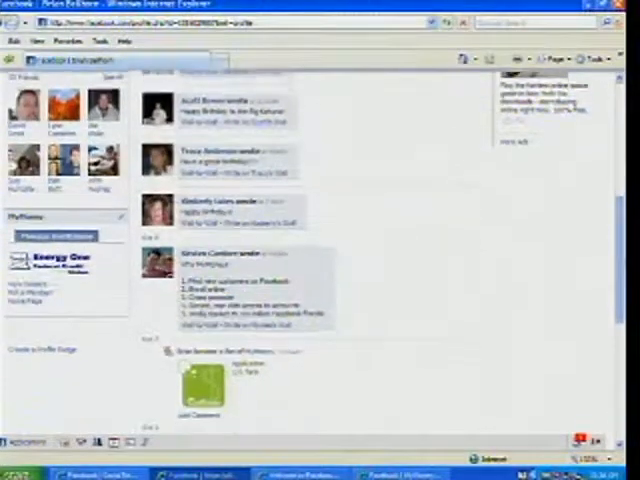
{"action": "scroll", "scroll_direction": "down", "scroll_amount": 3}
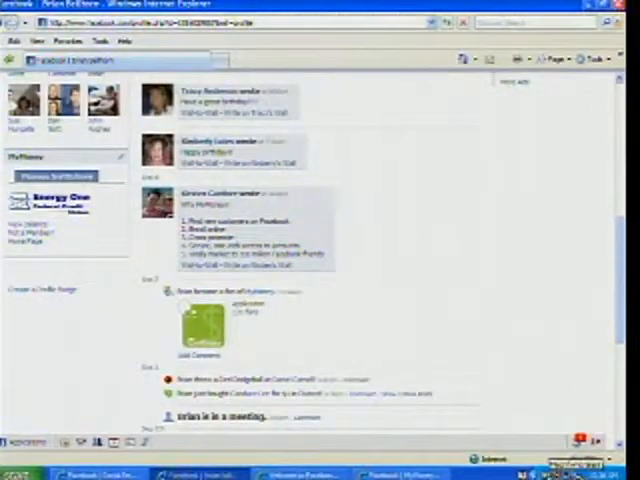